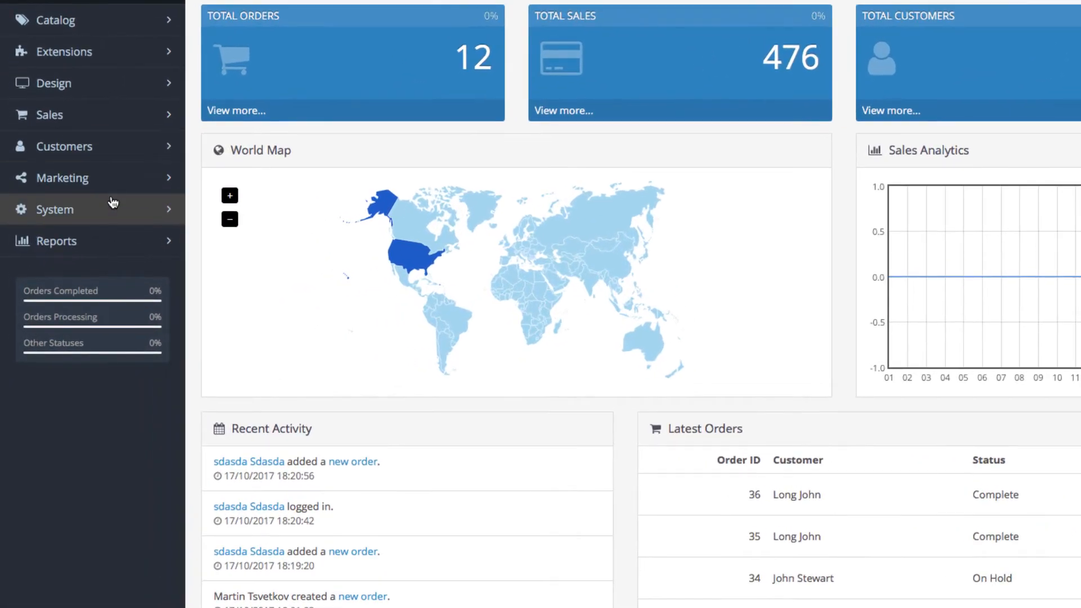
Navigate to System > Localisation > Geo Zones to view the existing zone list.
click(54, 210)
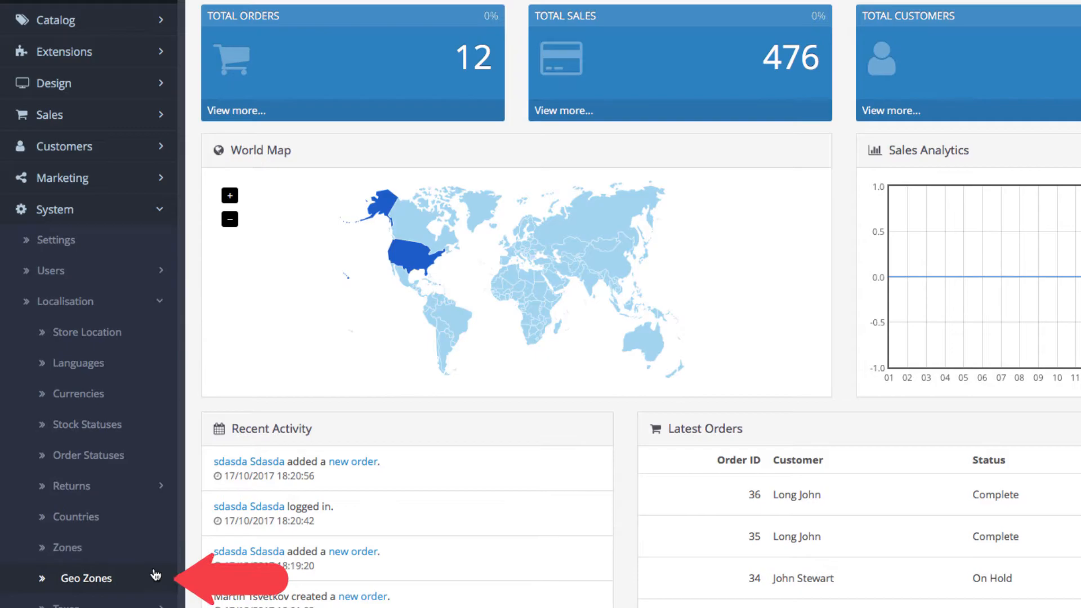
click(86, 579)
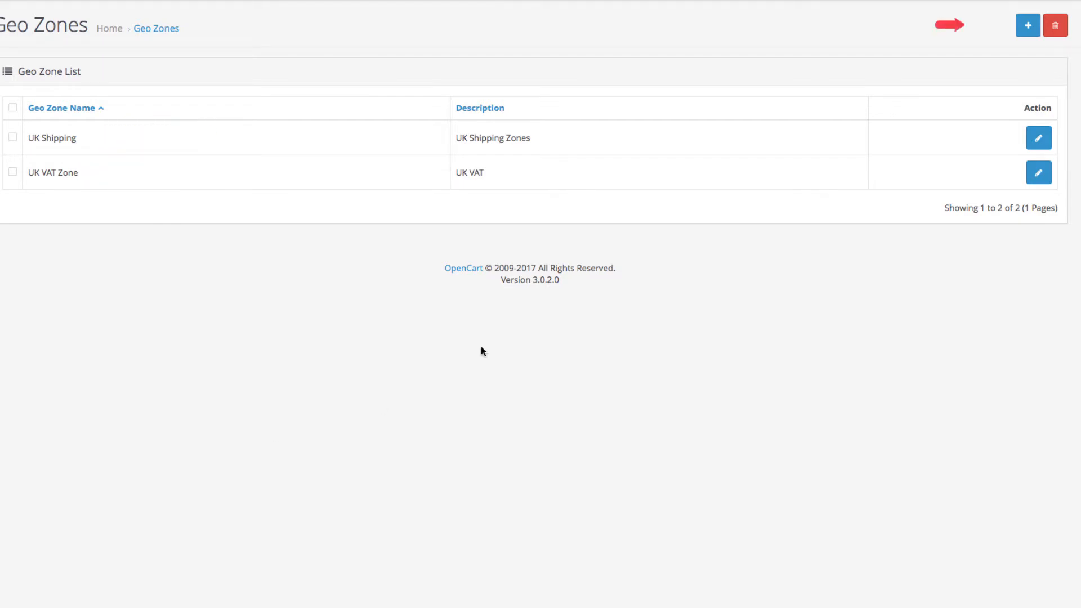
mouse_move(1027, 25)
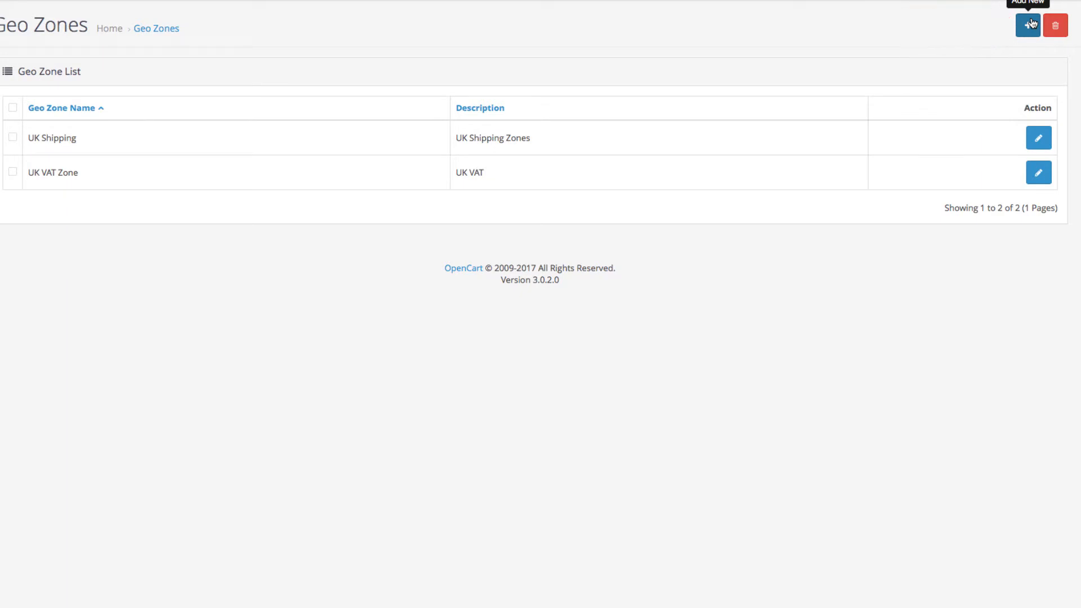
Start a new geo zone named 'Pacific United States' with description 'West Coast'.
click(1027, 25)
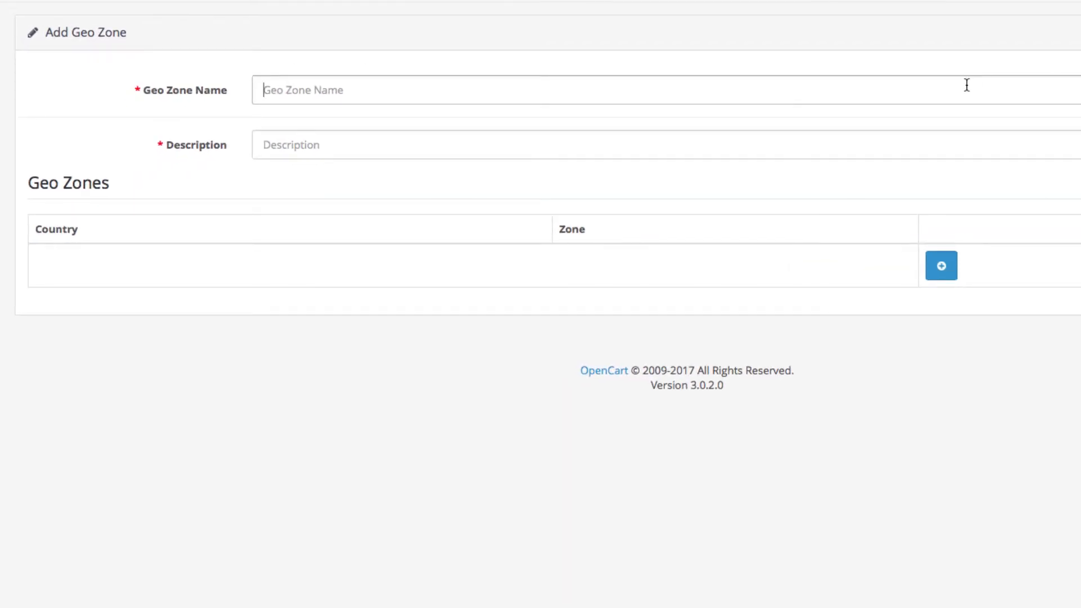
text(Pacific Uni)
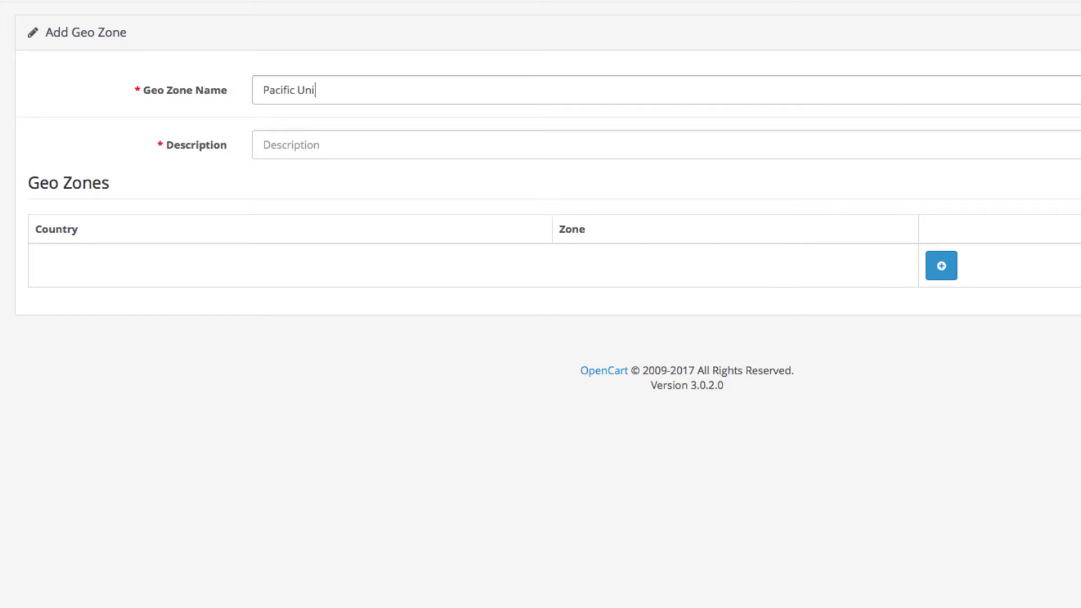
text(ted States)
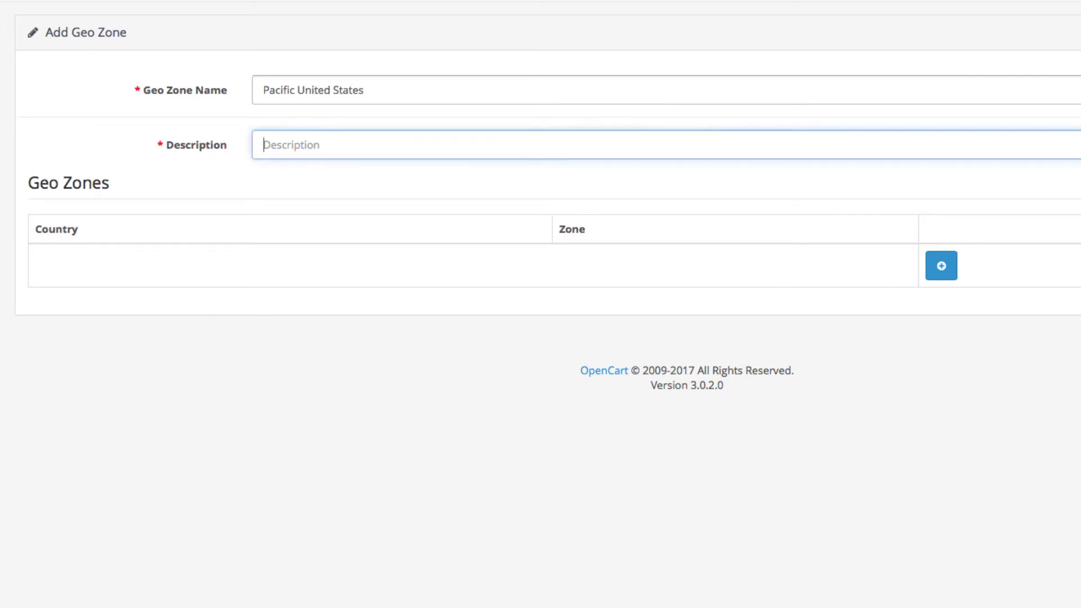
text(West Co)
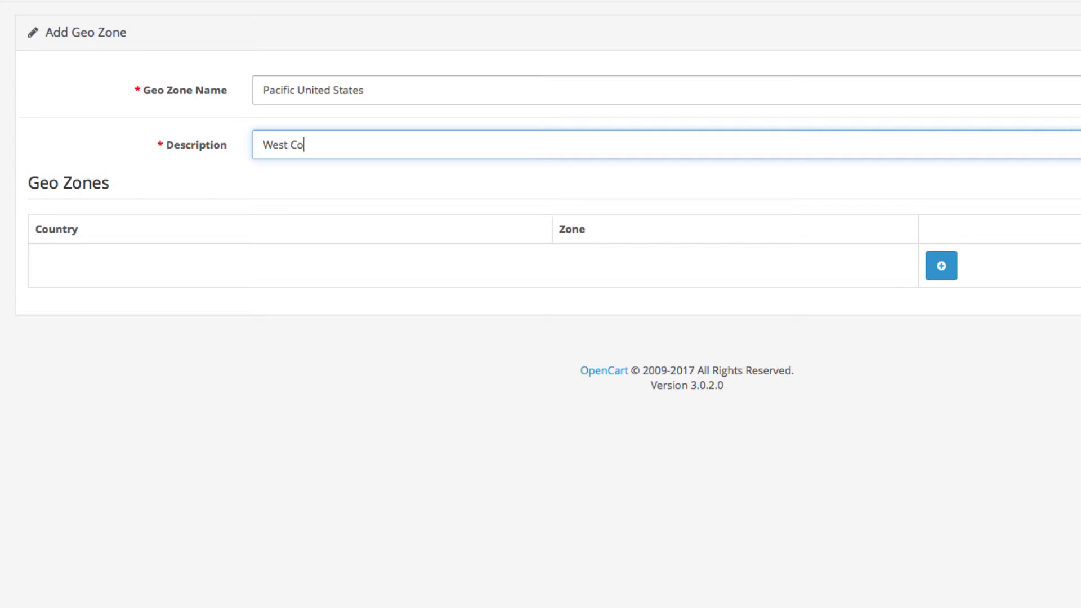
text(ast)
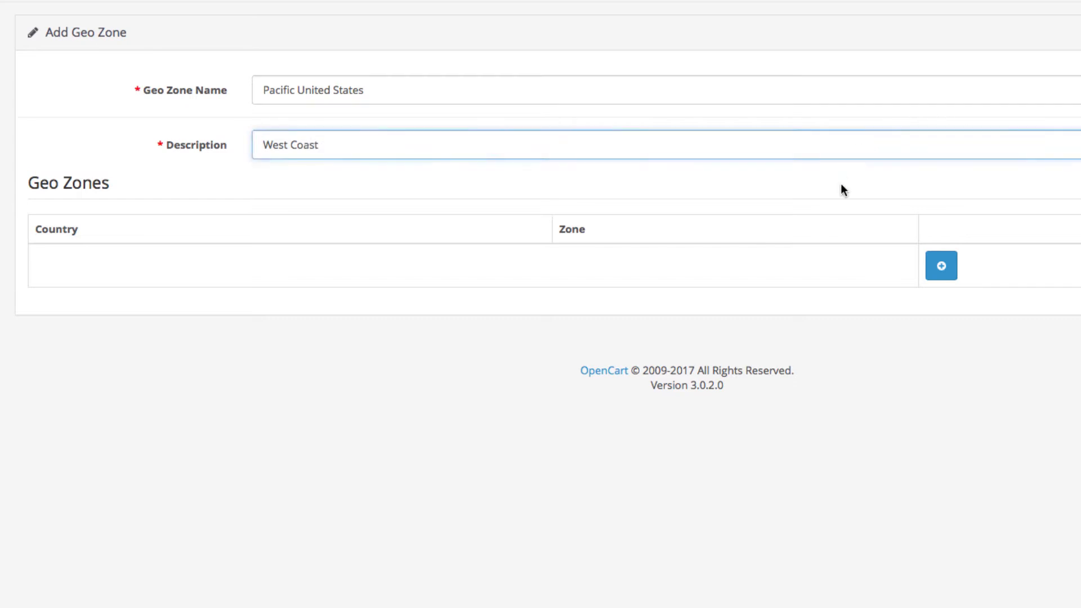
Add United States rows for California, Oregon and Washington, then save the geo zone.
click(941, 266)
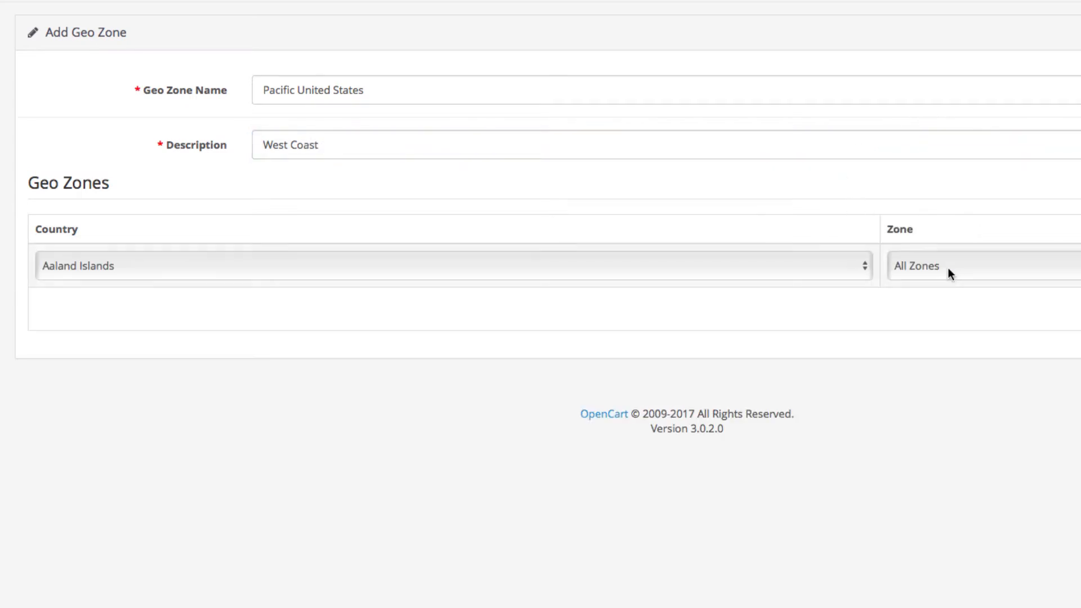
click(451, 266)
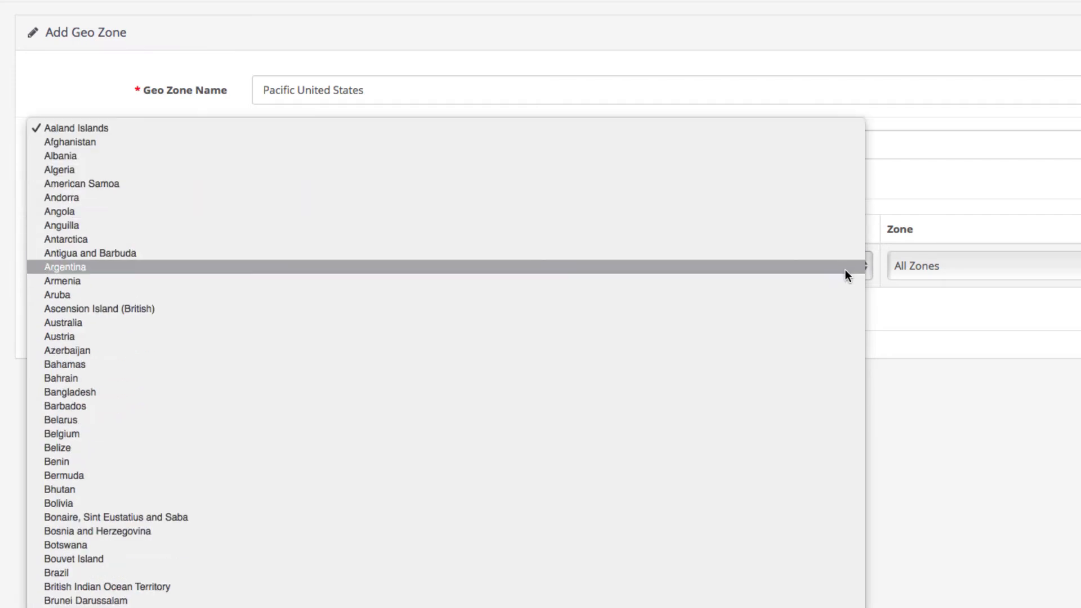
scroll(down, 3)
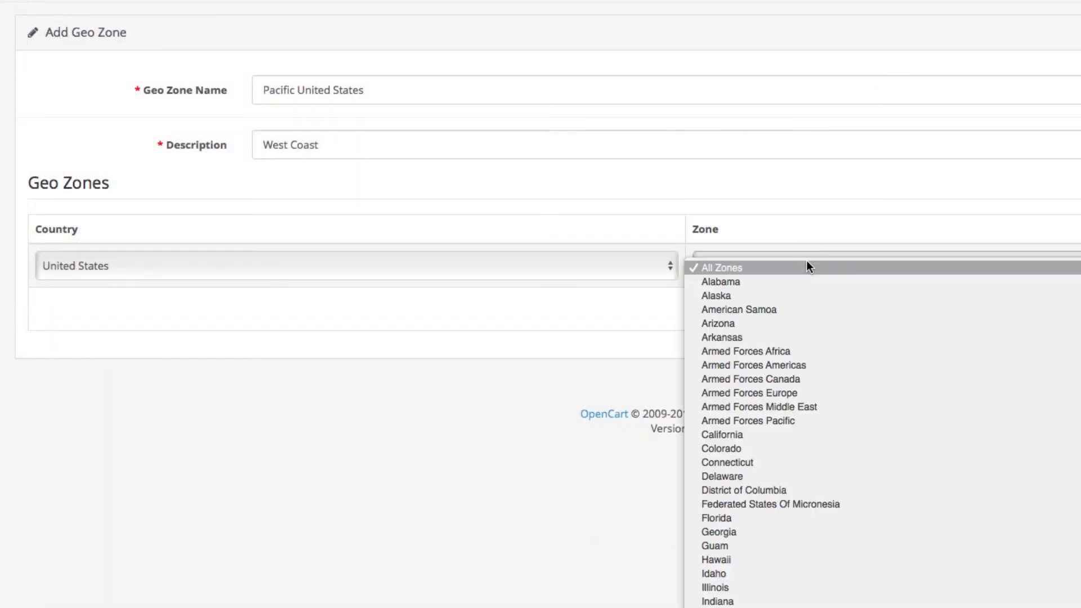
mouse_move(818, 439)
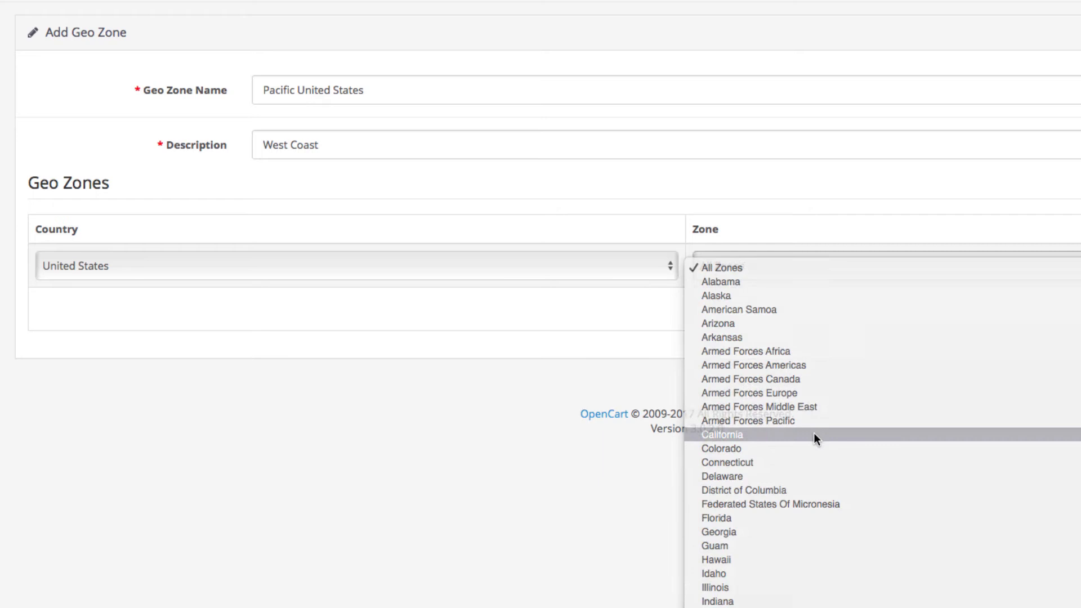
click(722, 435)
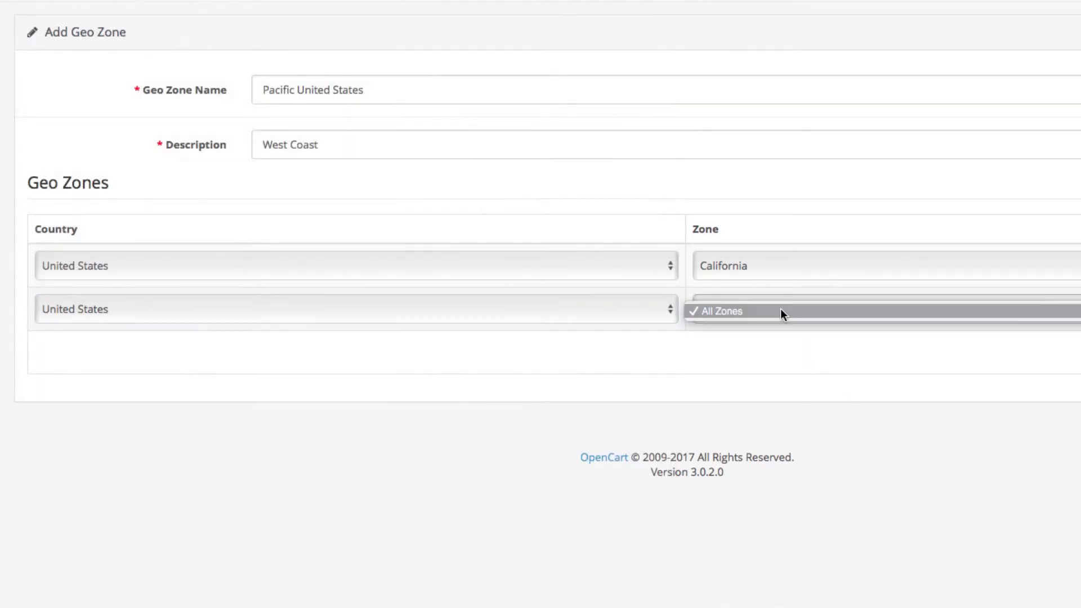
click(783, 316)
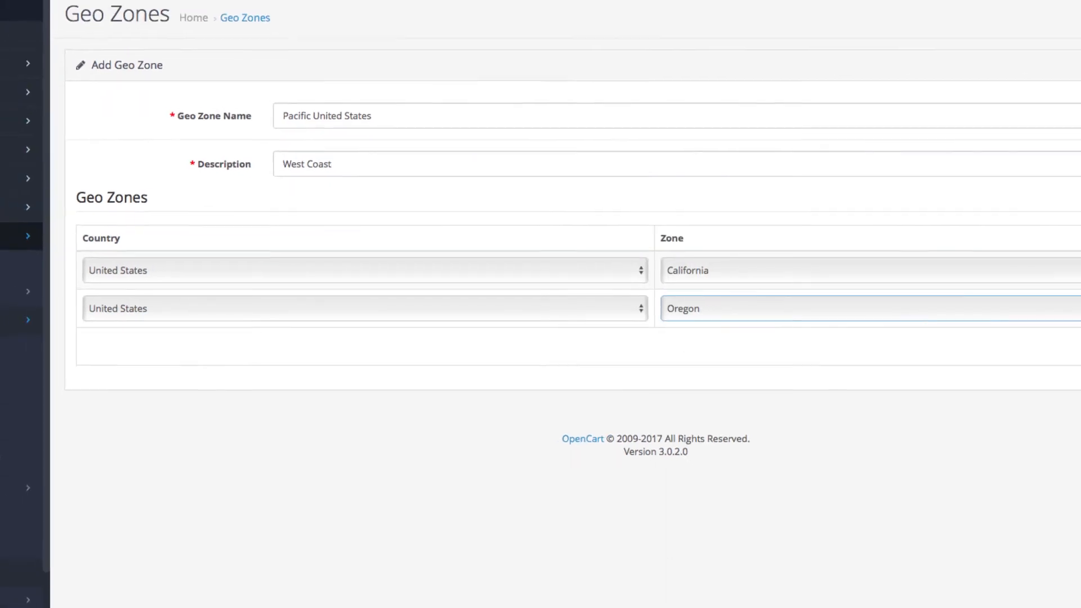
click(988, 368)
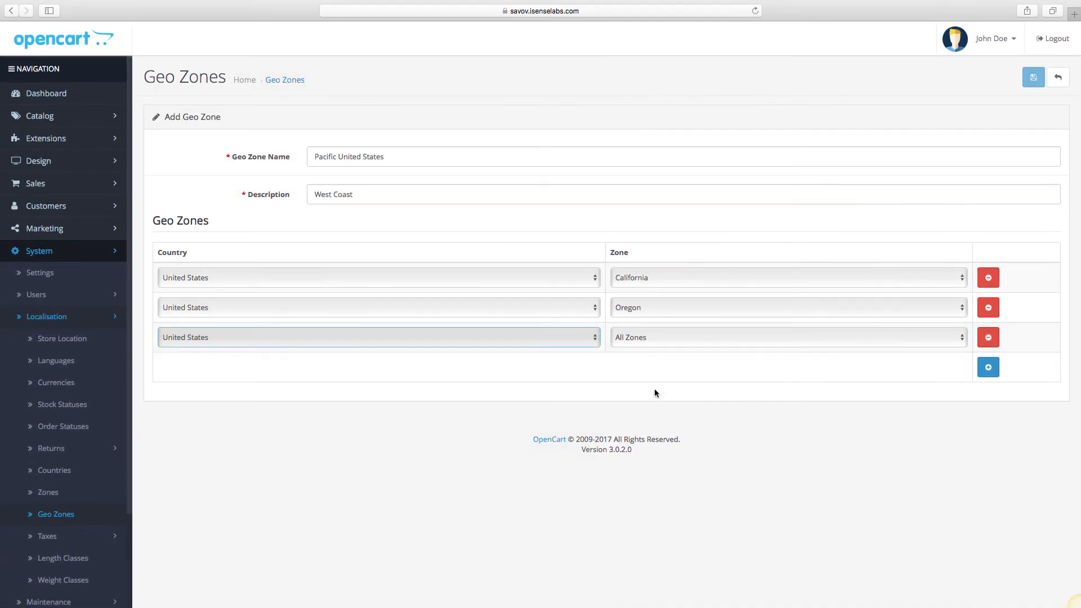
click(788, 337)
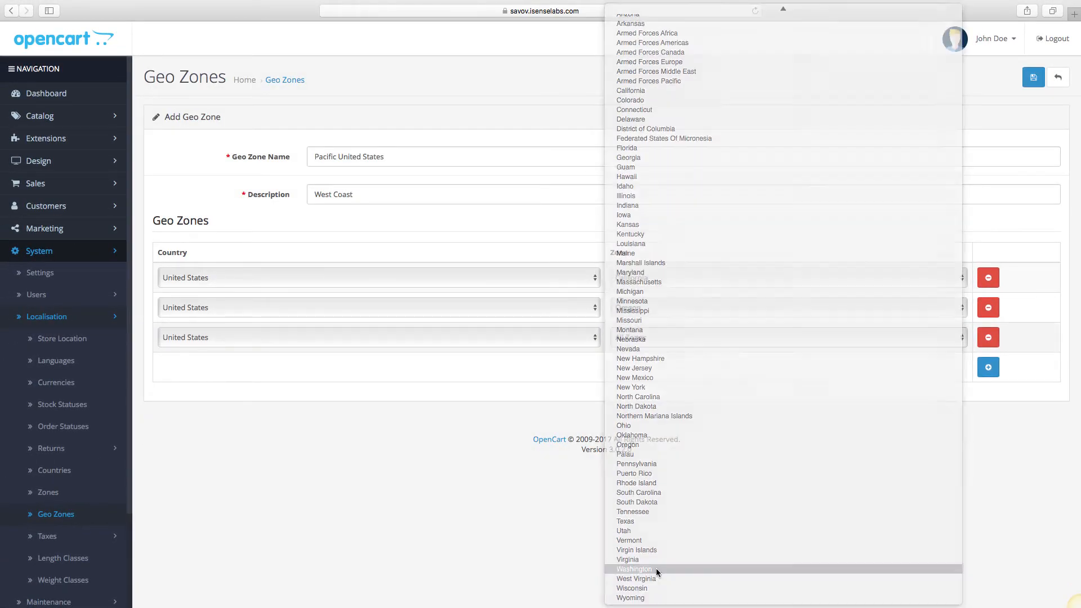
click(634, 569)
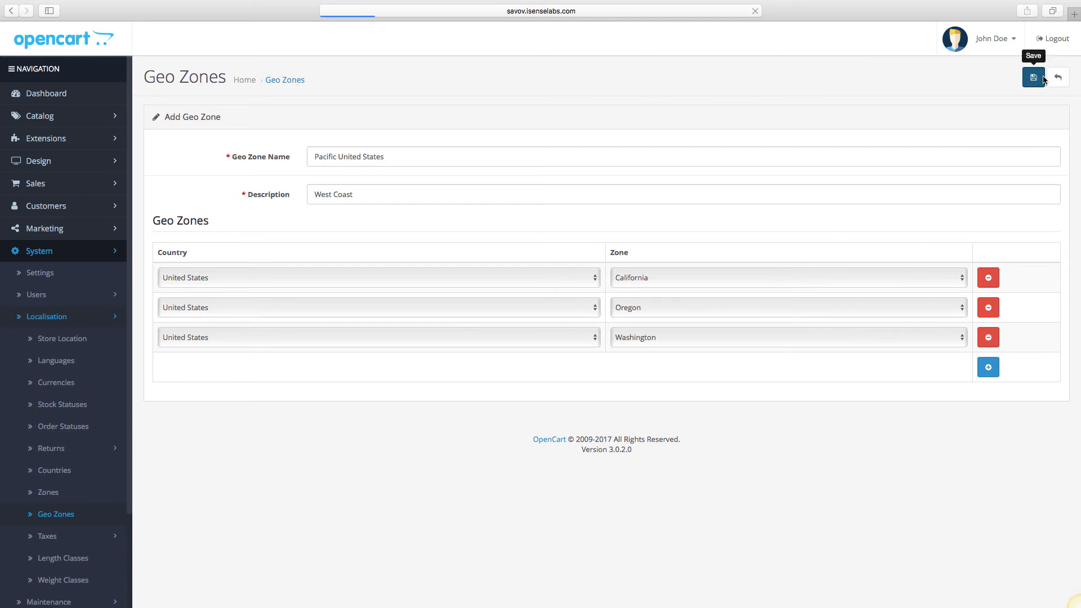
click(1033, 77)
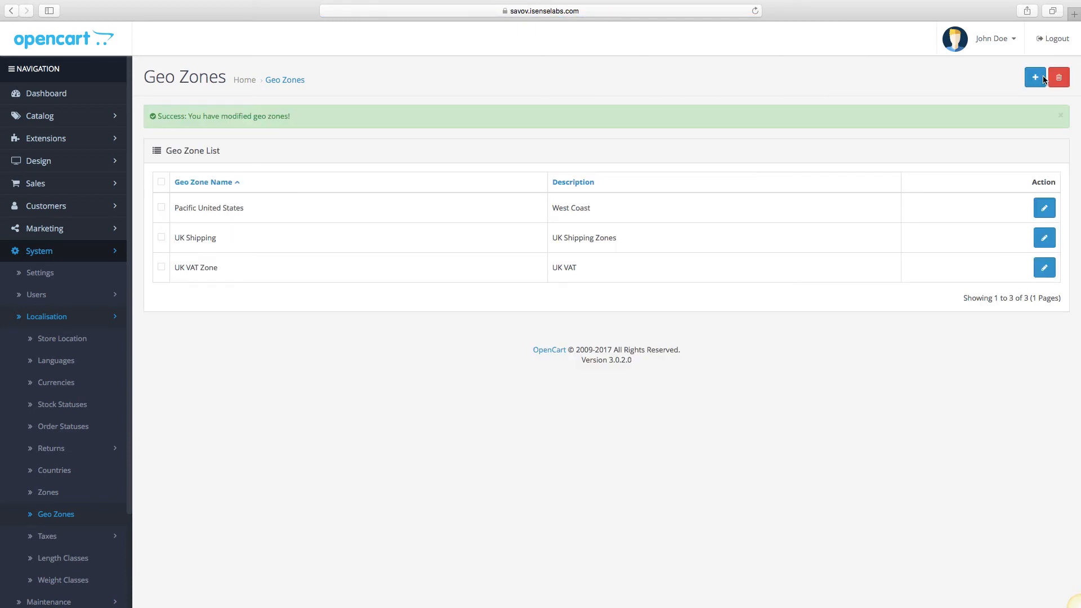
View the Tax Rates list (Eco Tax, VAT 20%) and then go to the Extensions page.
scroll(down, 3)
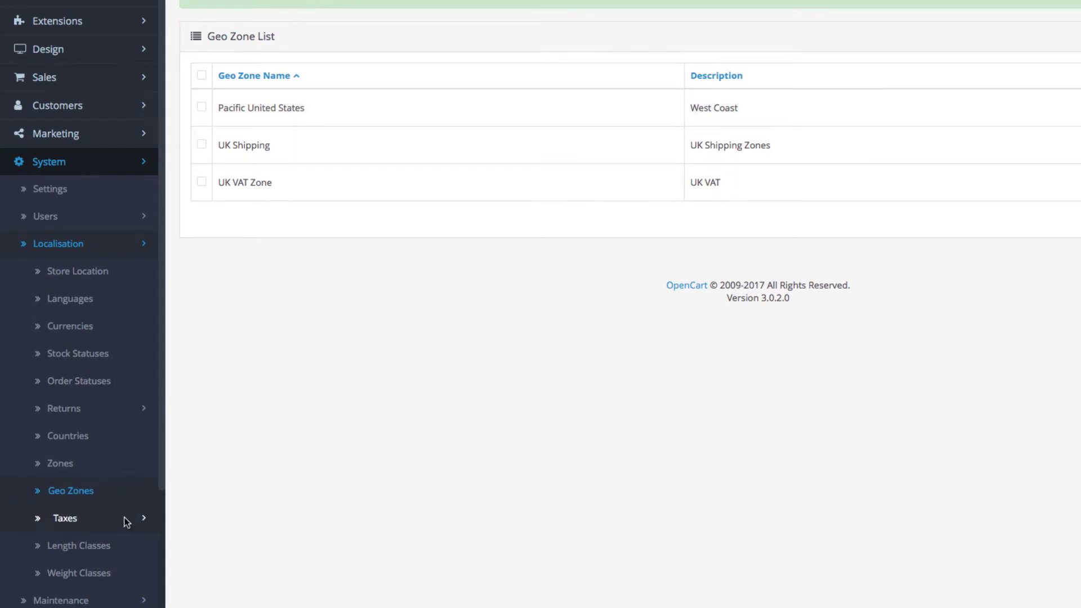
click(64, 518)
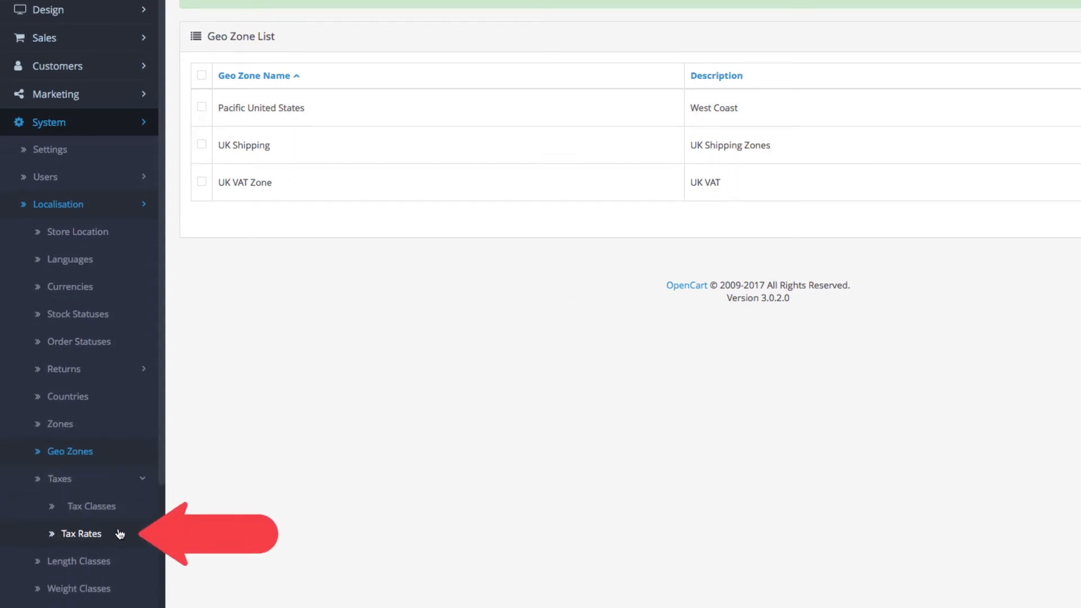
mouse_move(834, 456)
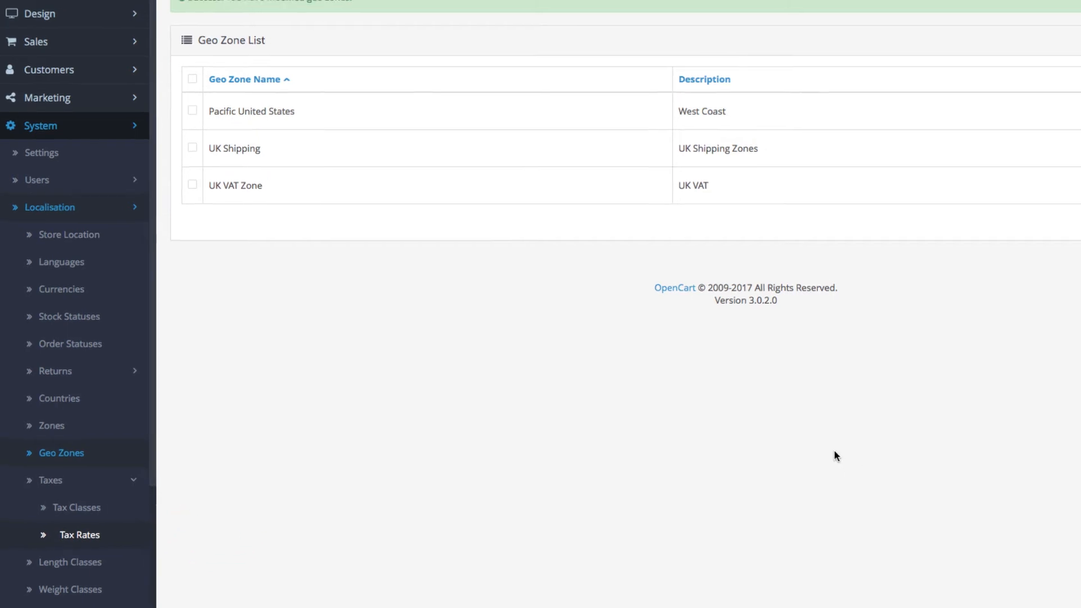
click(79, 534)
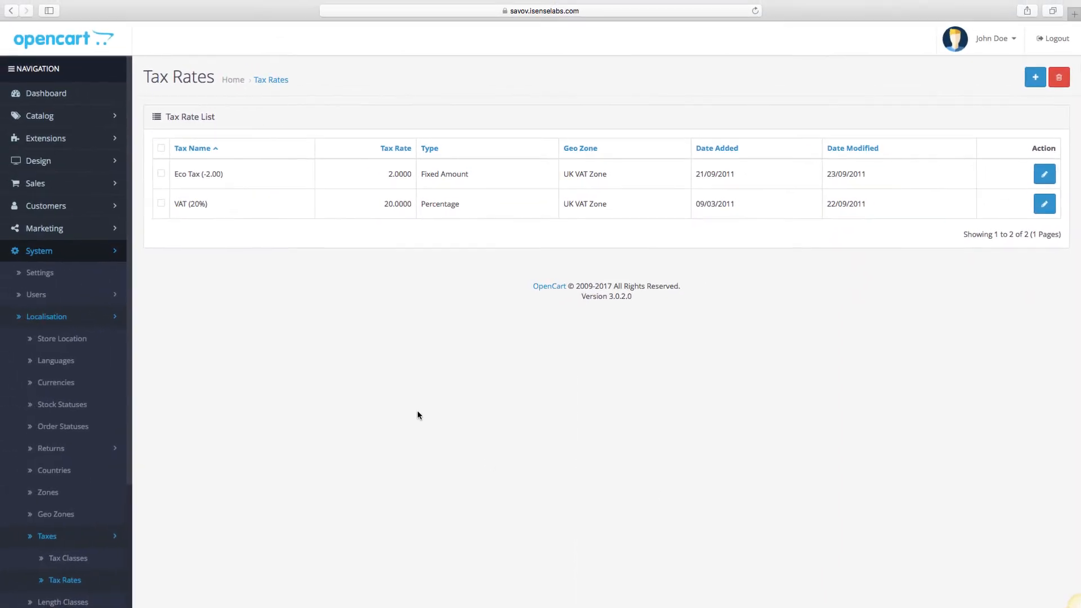
click(45, 138)
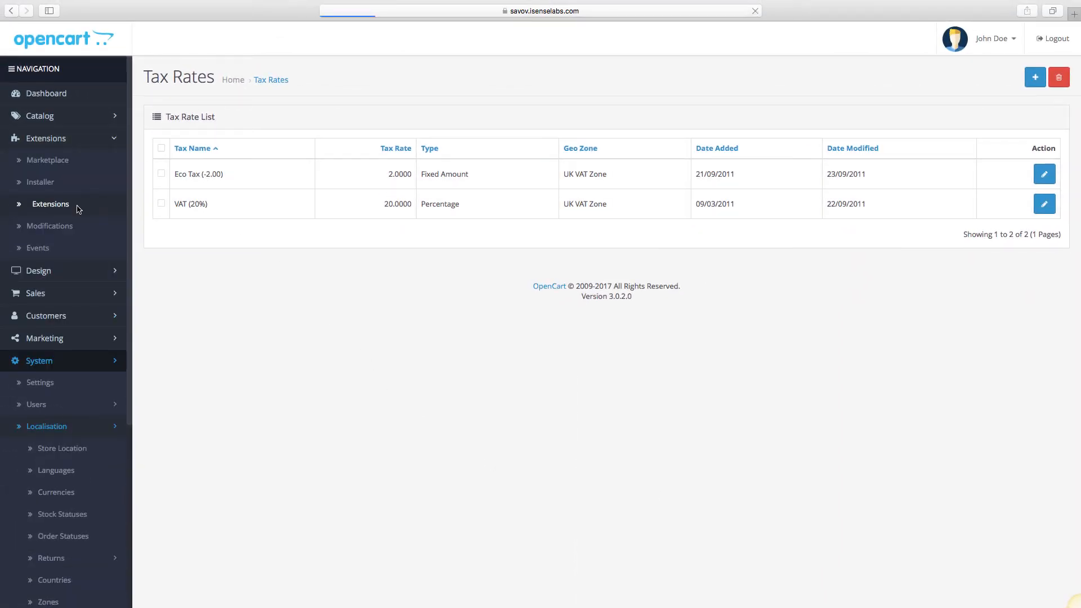
click(51, 203)
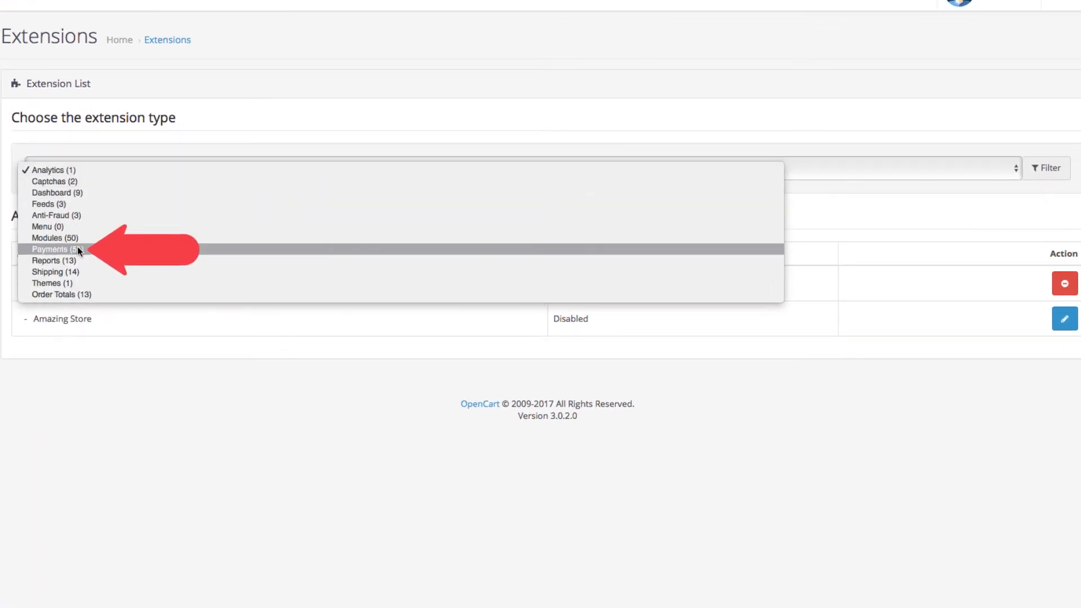
Edit the Cash On Delivery payment extension and set its geo zone to Pacific United States.
click(51, 249)
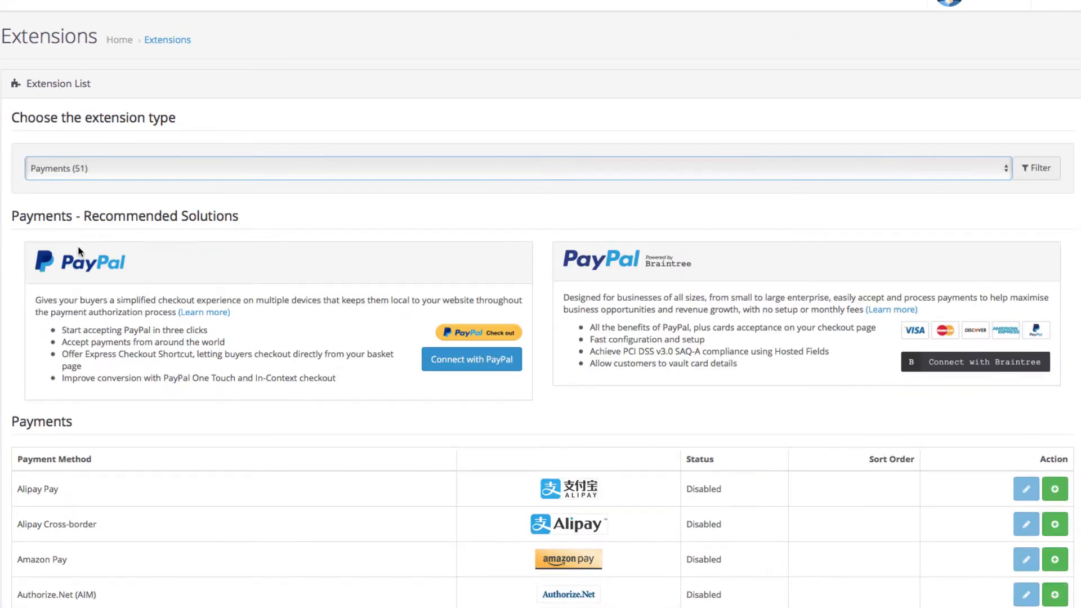
scroll(down, 3)
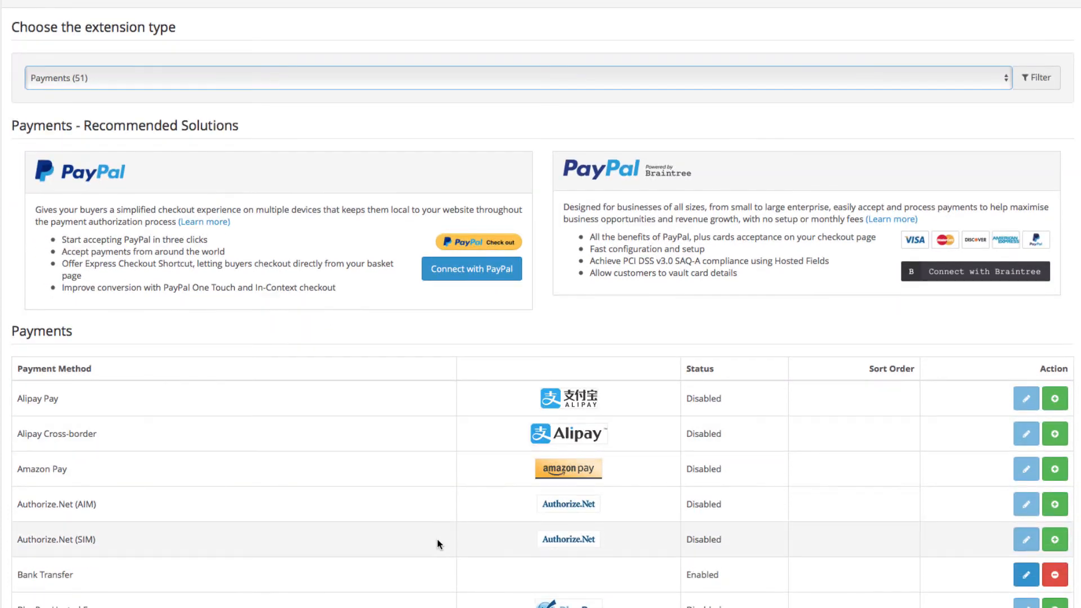
scroll(down, 3)
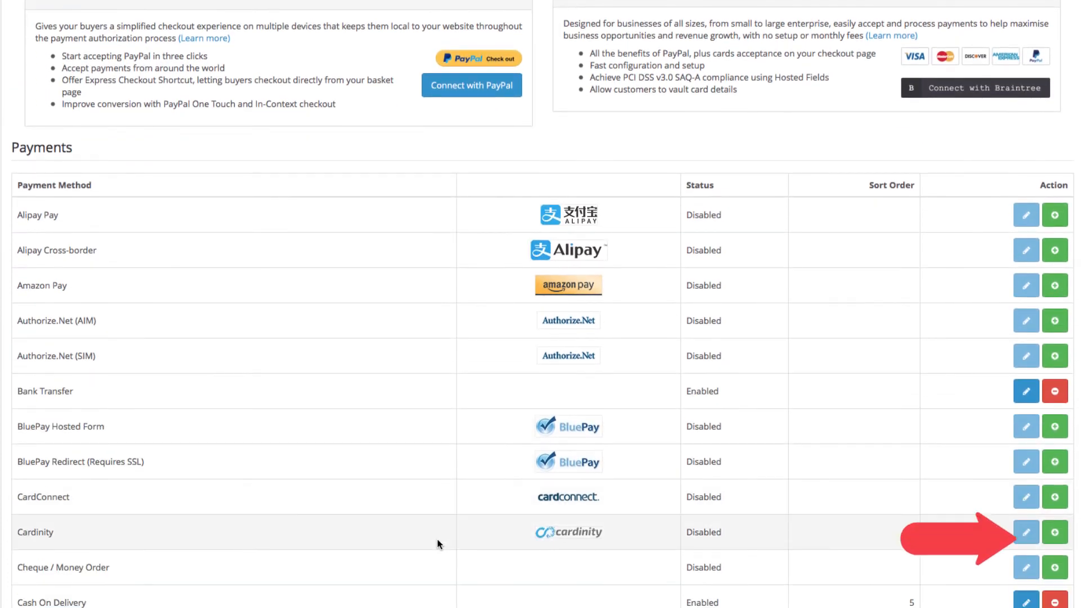
scroll(down, 3)
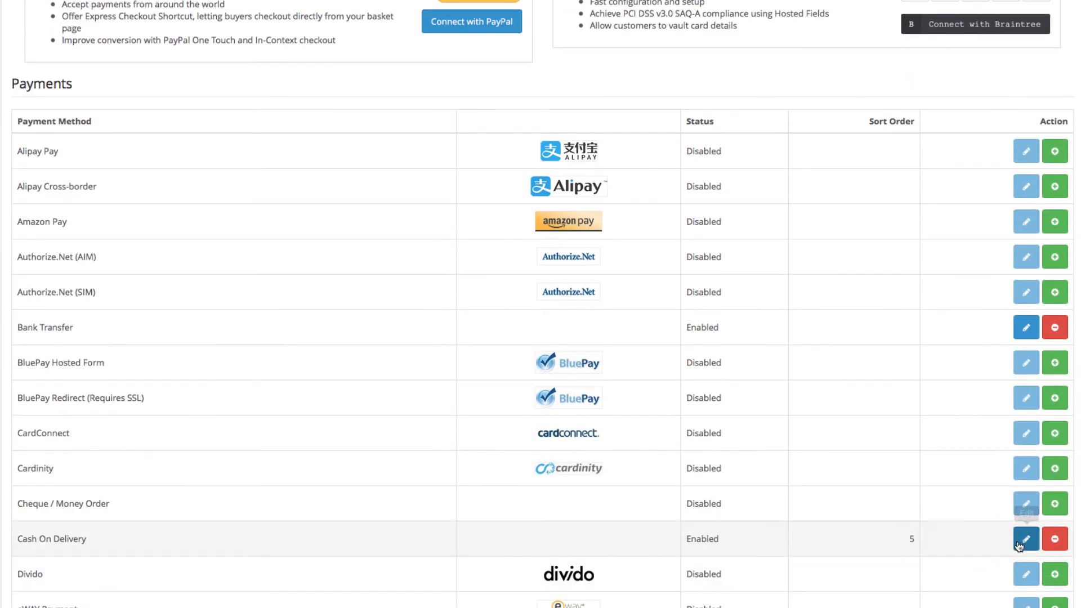
mouse_move(1025, 539)
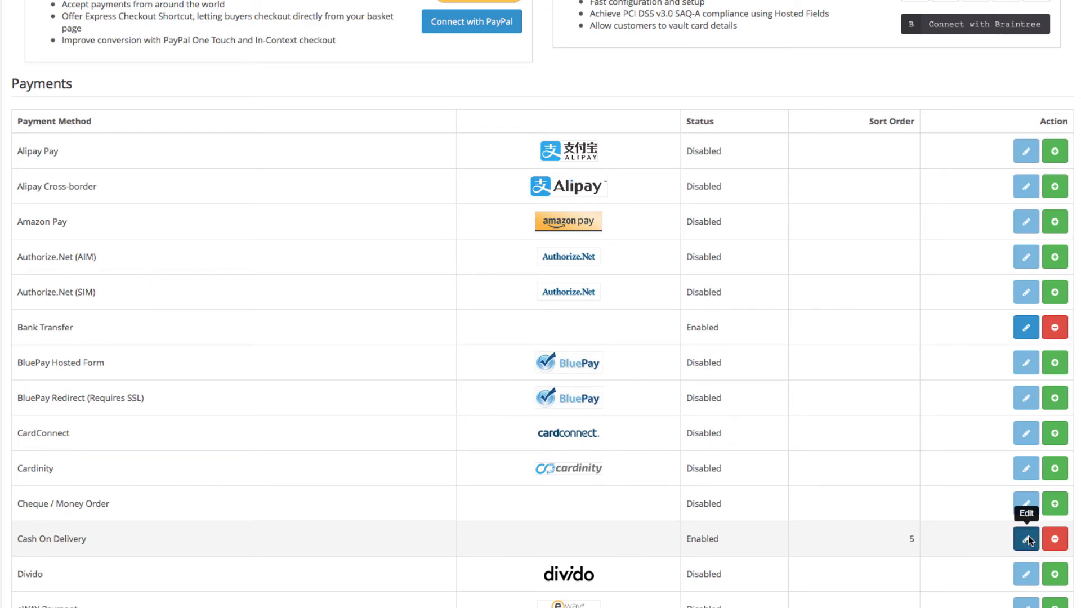
click(1027, 538)
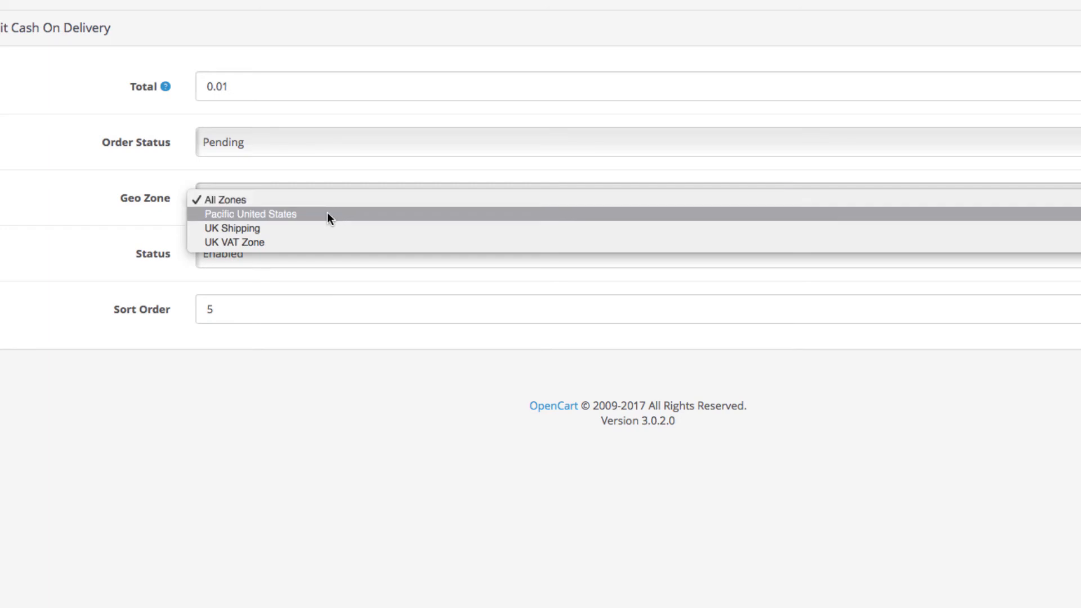
click(250, 214)
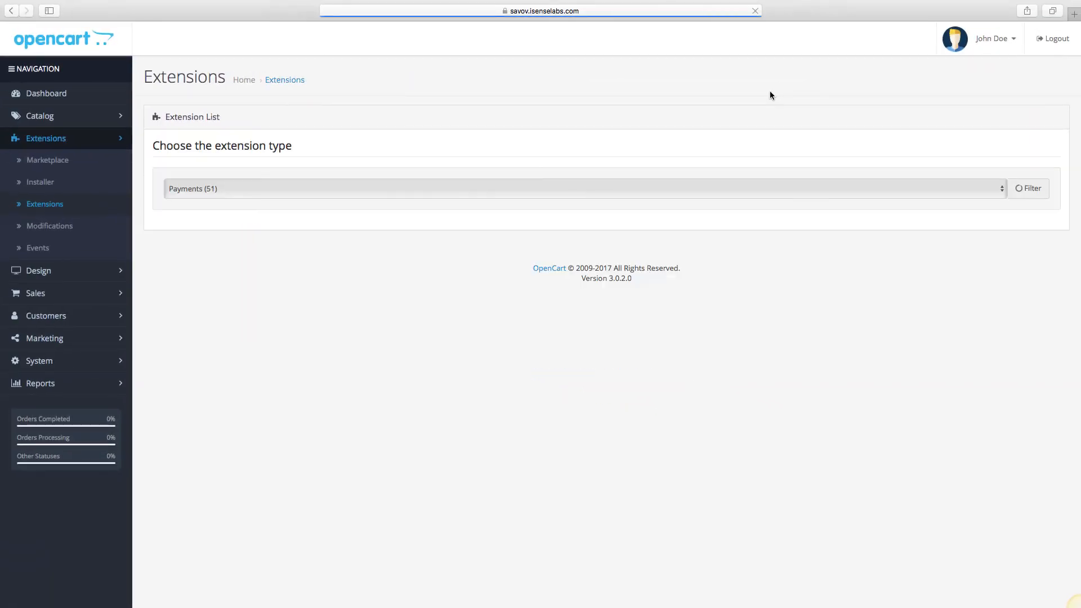
click(1028, 188)
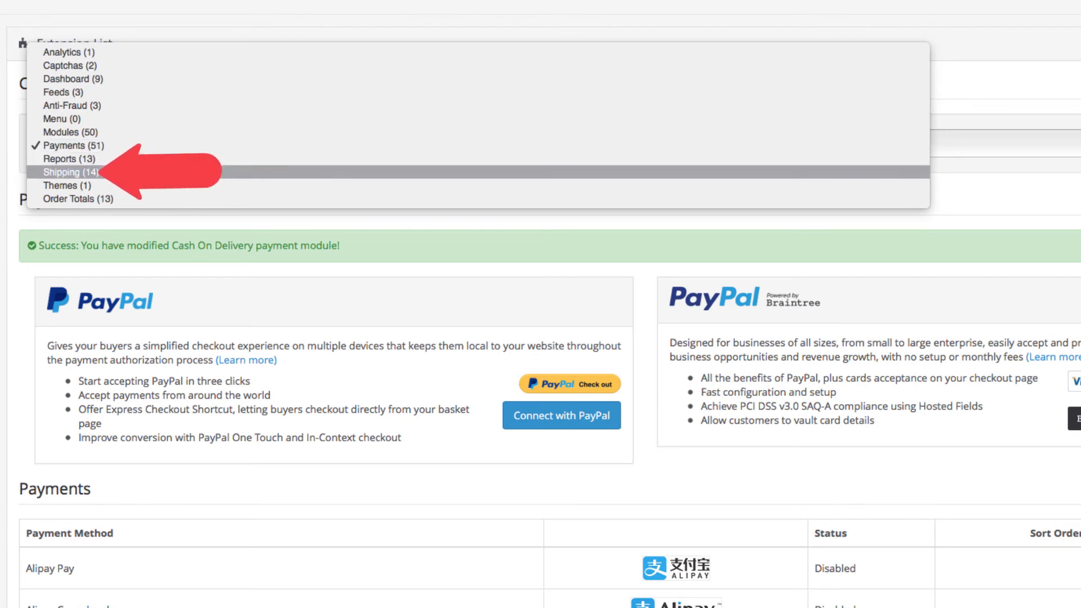
Edit the Free Shipping extension, set its geo zone to Pacific United States and save.
click(72, 173)
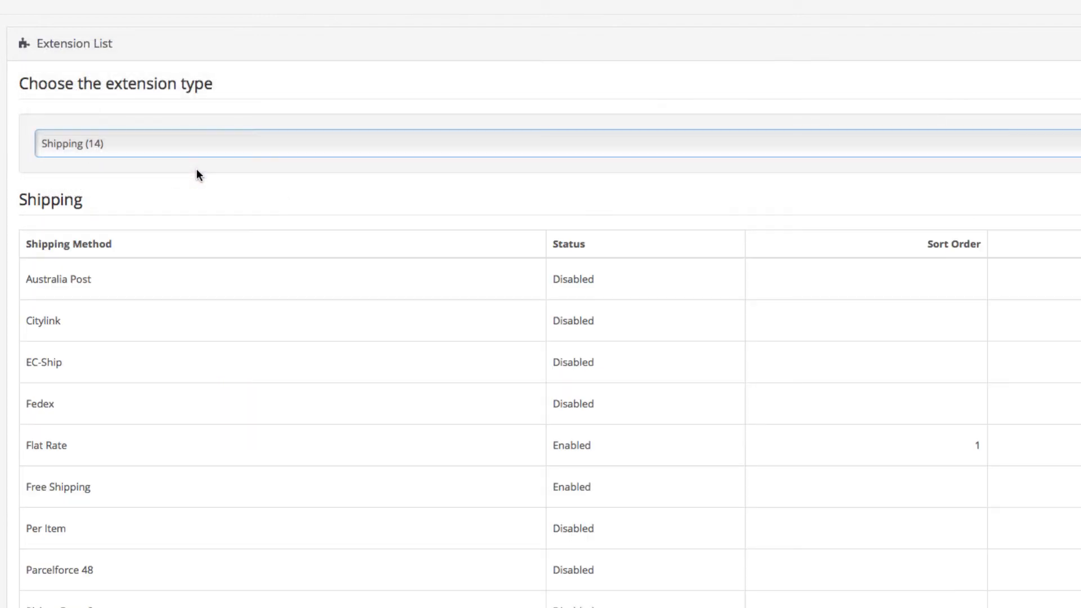
mouse_move(243, 203)
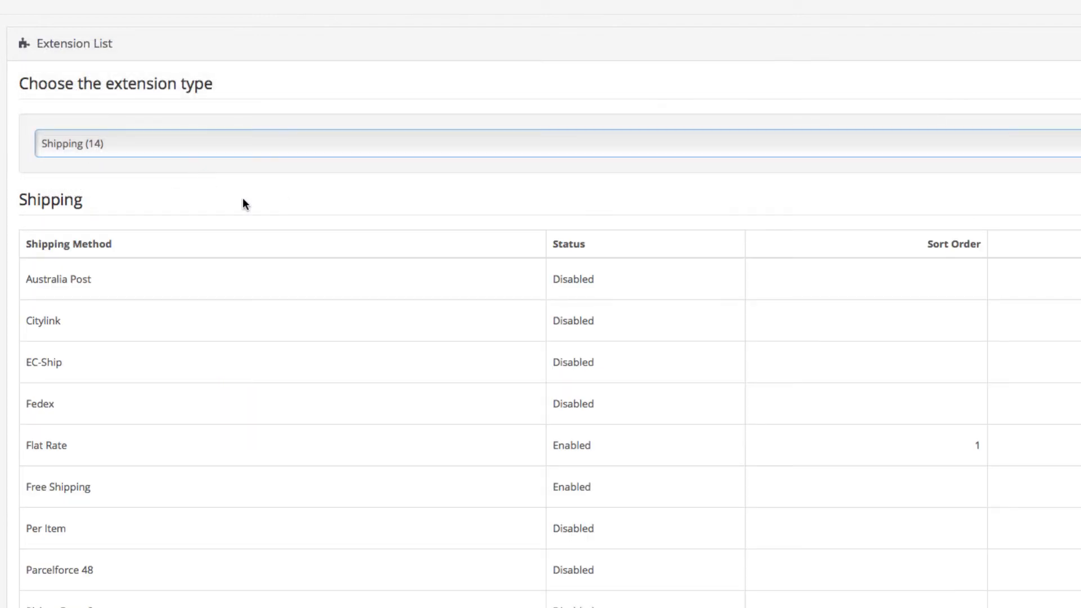
scroll(up, 3)
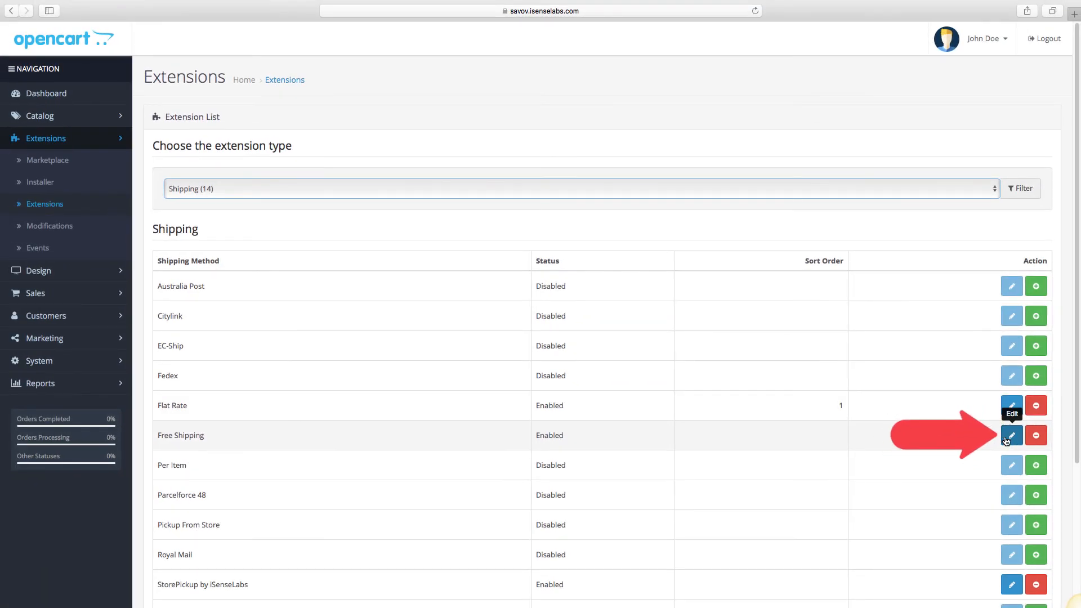
click(1012, 435)
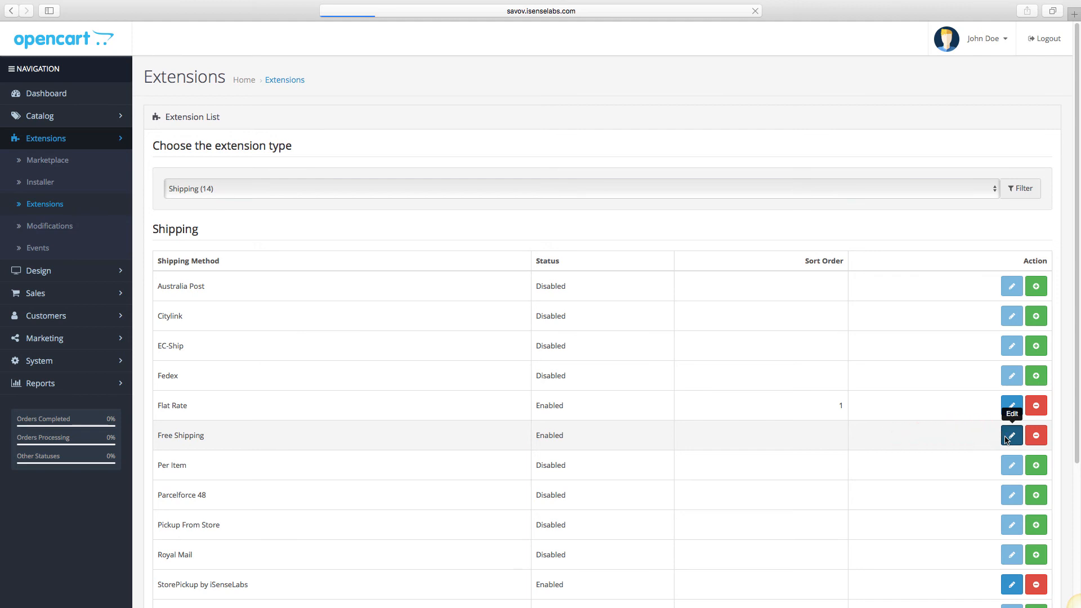
click(1012, 435)
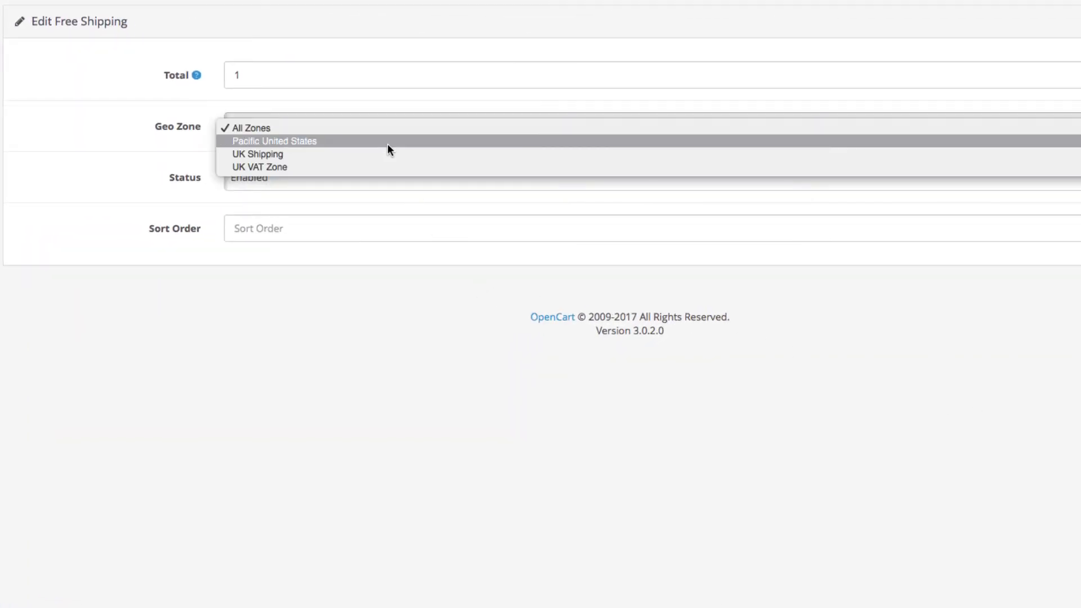
click(274, 141)
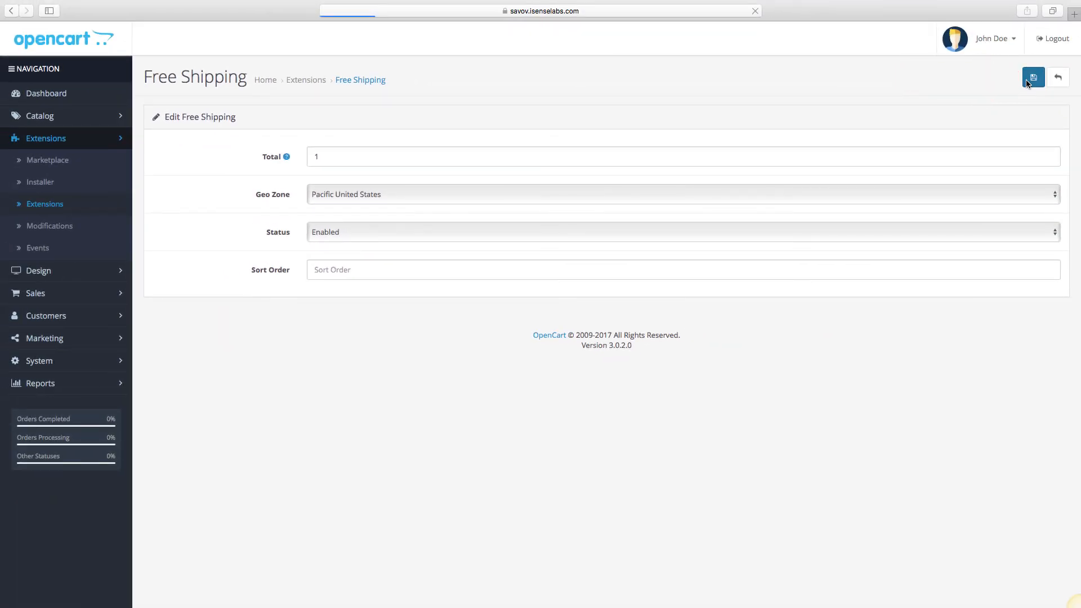
click(1033, 76)
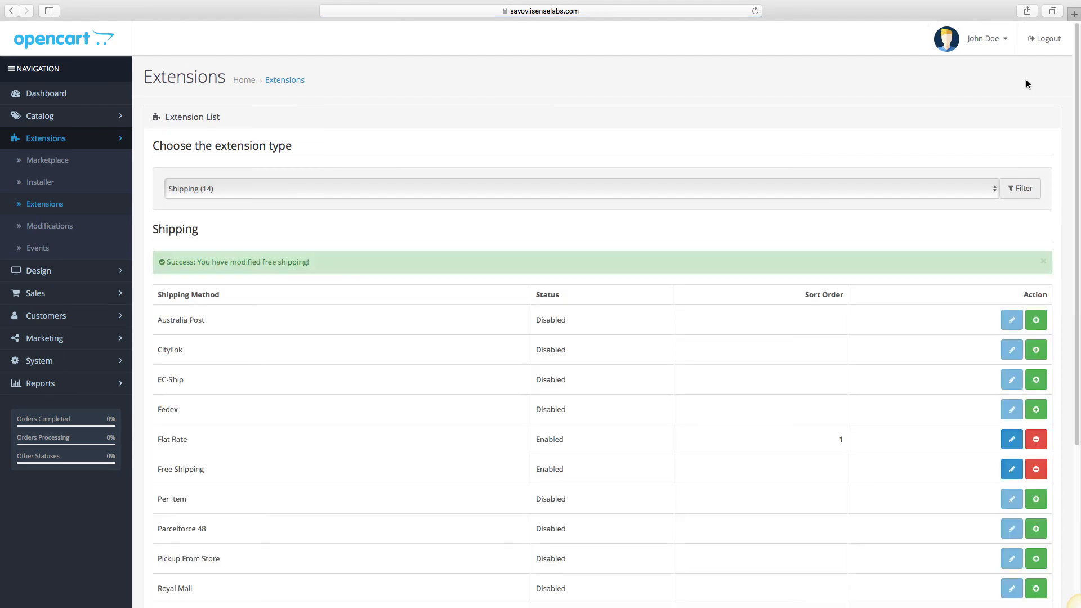